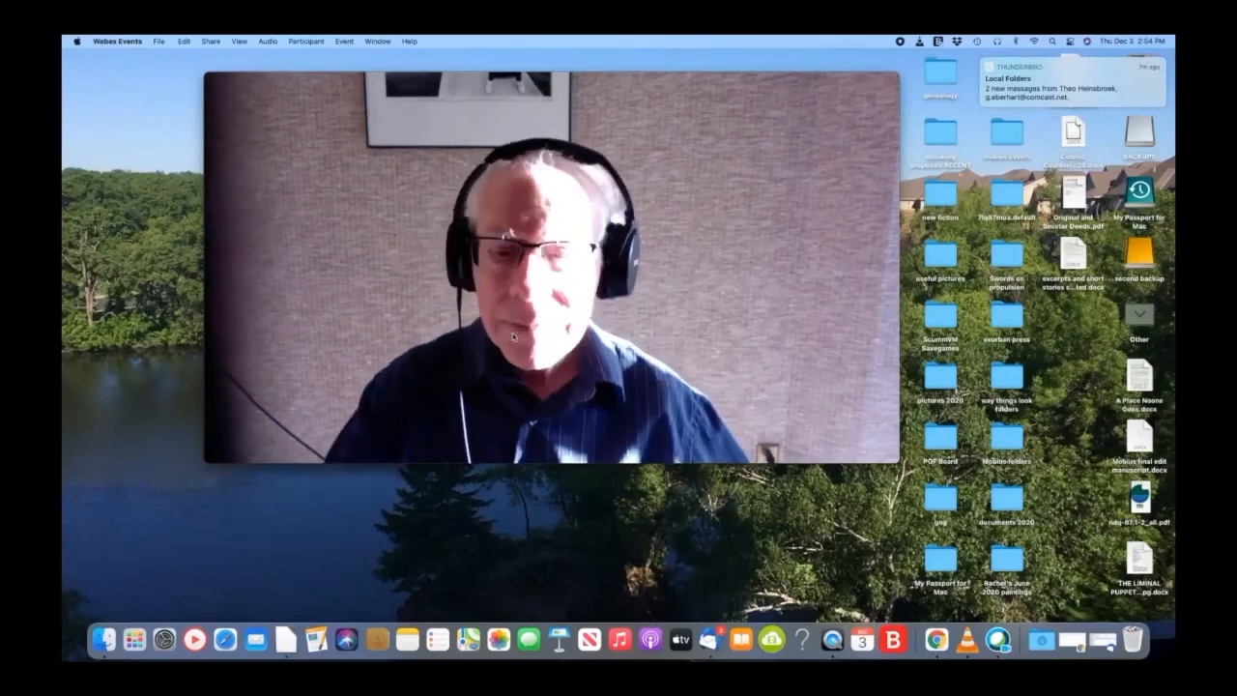
{"action": "mouse_move", "coordinate": [680, 589]}
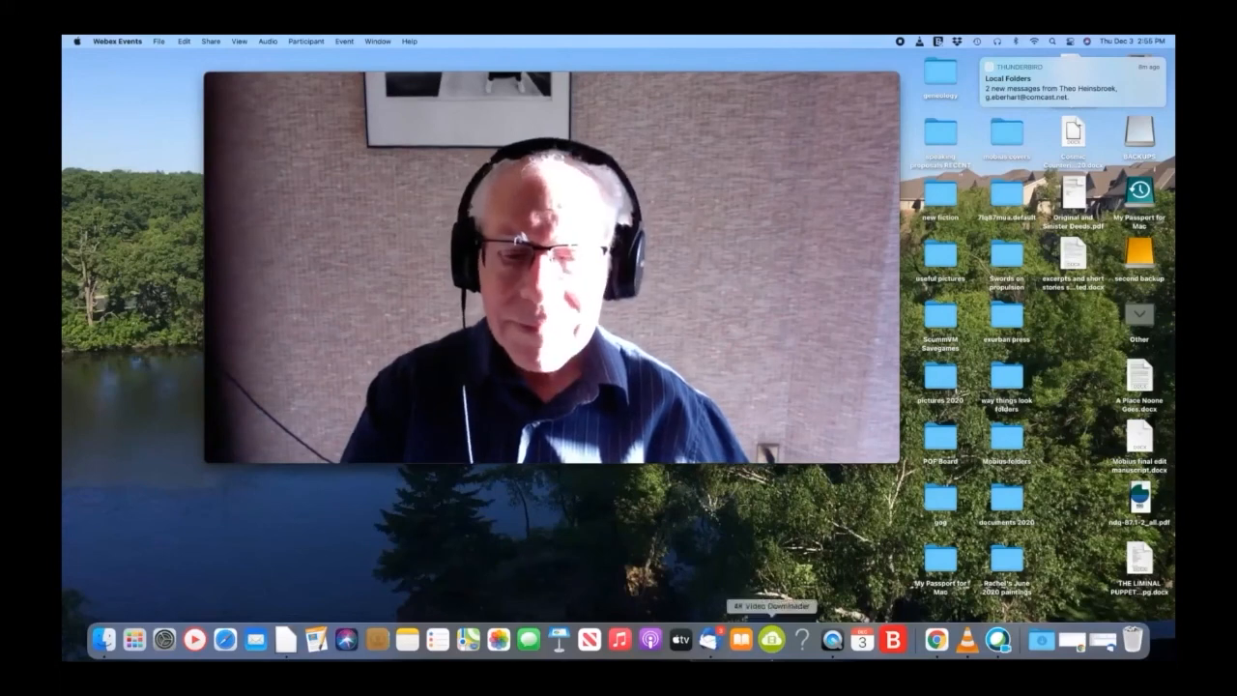
{"action": "mouse_move", "coordinate": [711, 630]}
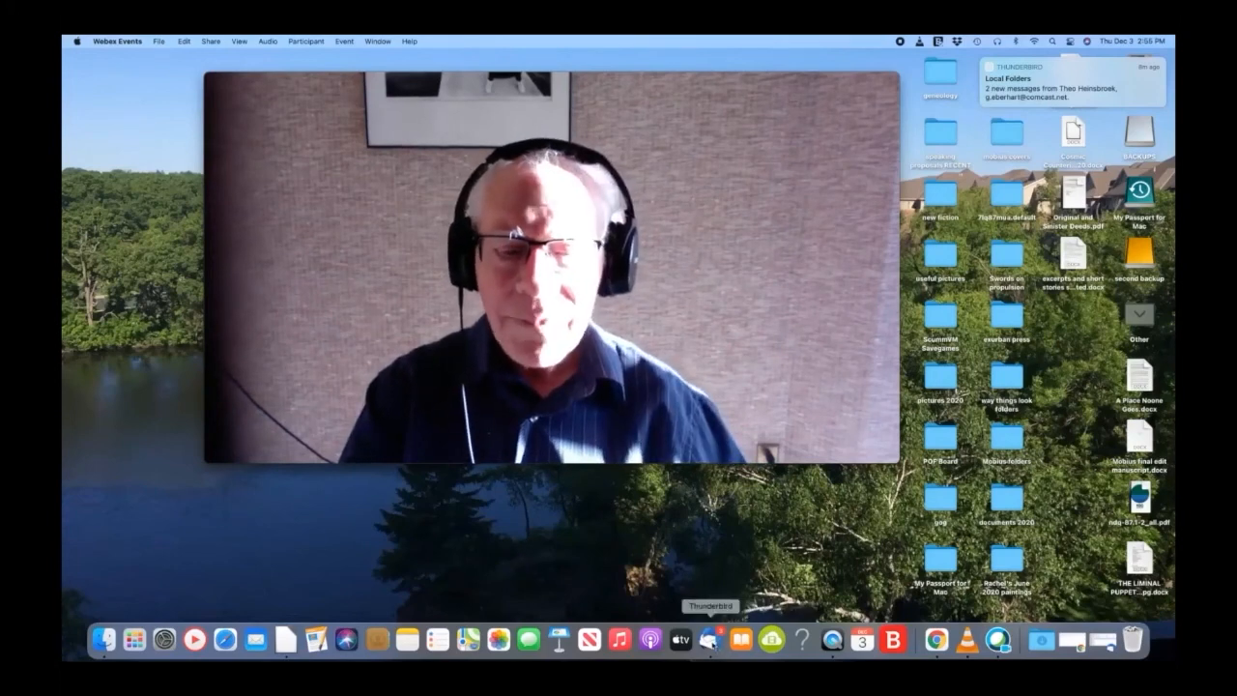